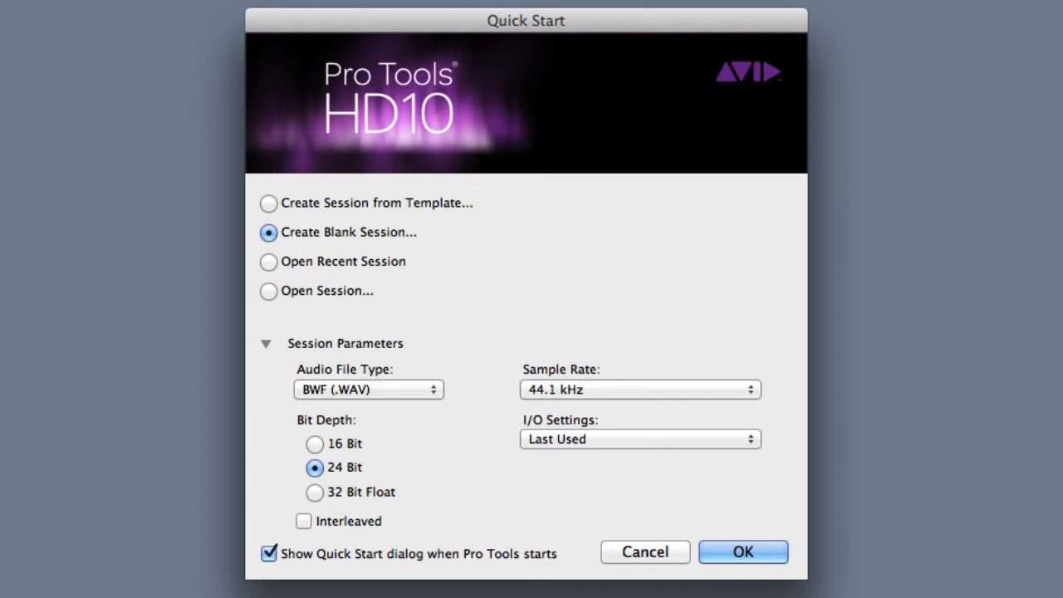
- Review the I/O Settings presets, keep Last Used, and accept the 24-bit 44.1 kHz blank session
left_click(638, 388)
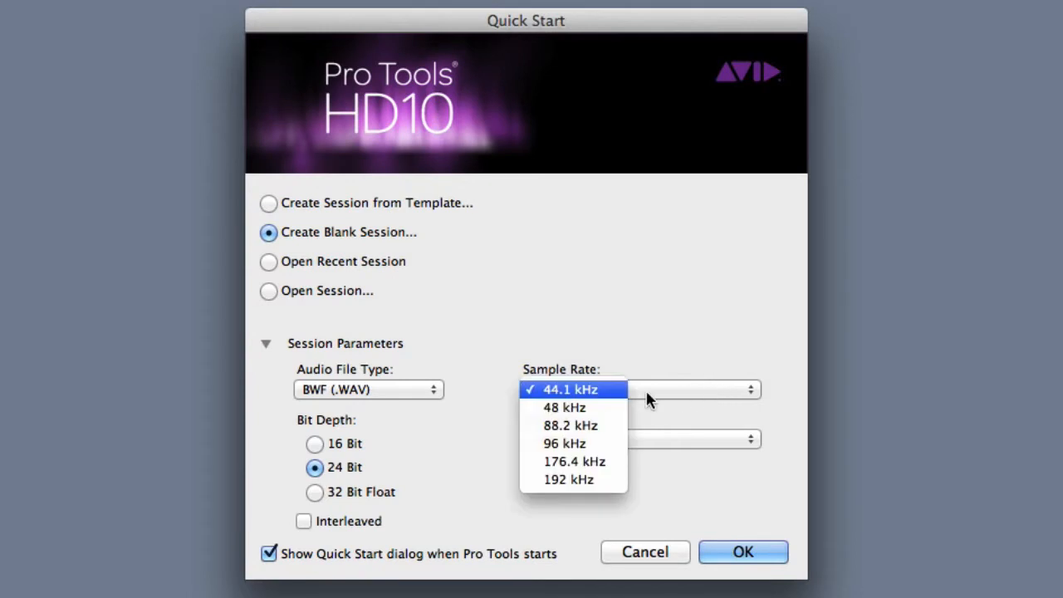
mouse_move(619, 399)
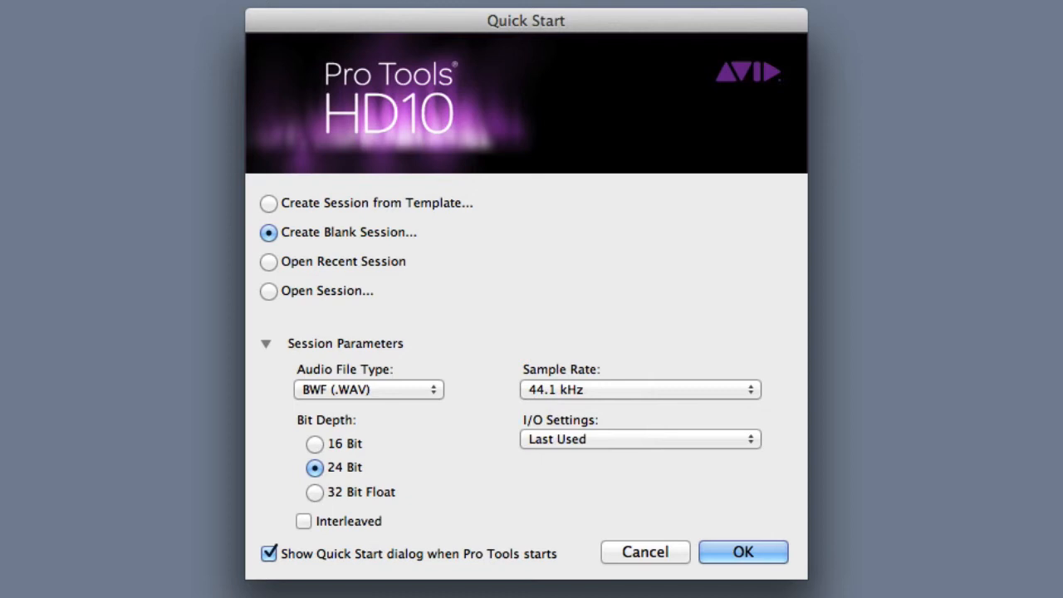
left_click(639, 438)
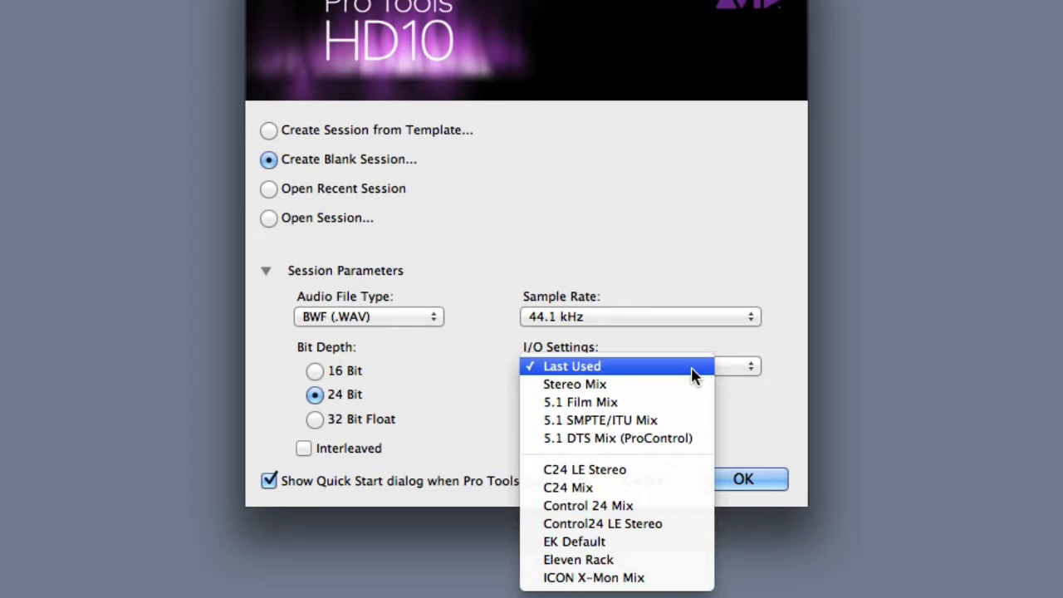
mouse_move(696, 384)
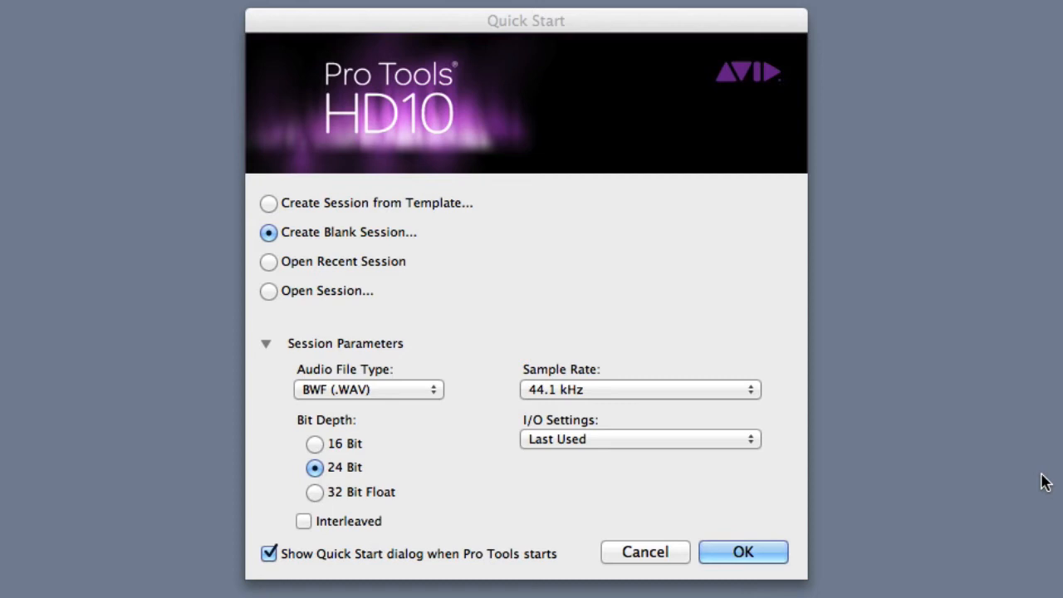
mouse_move(982, 428)
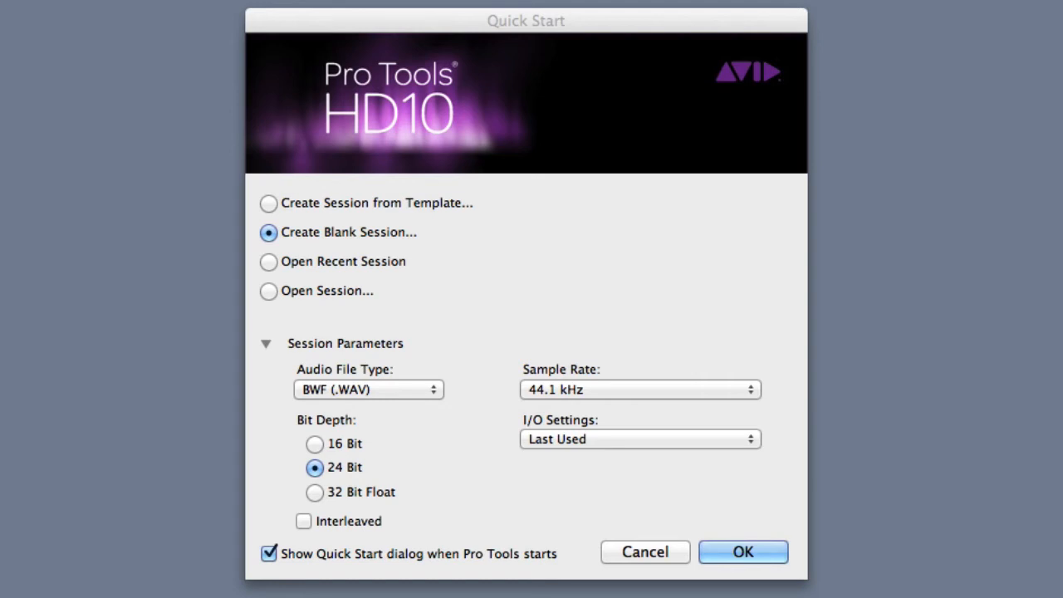
left_click(743, 552)
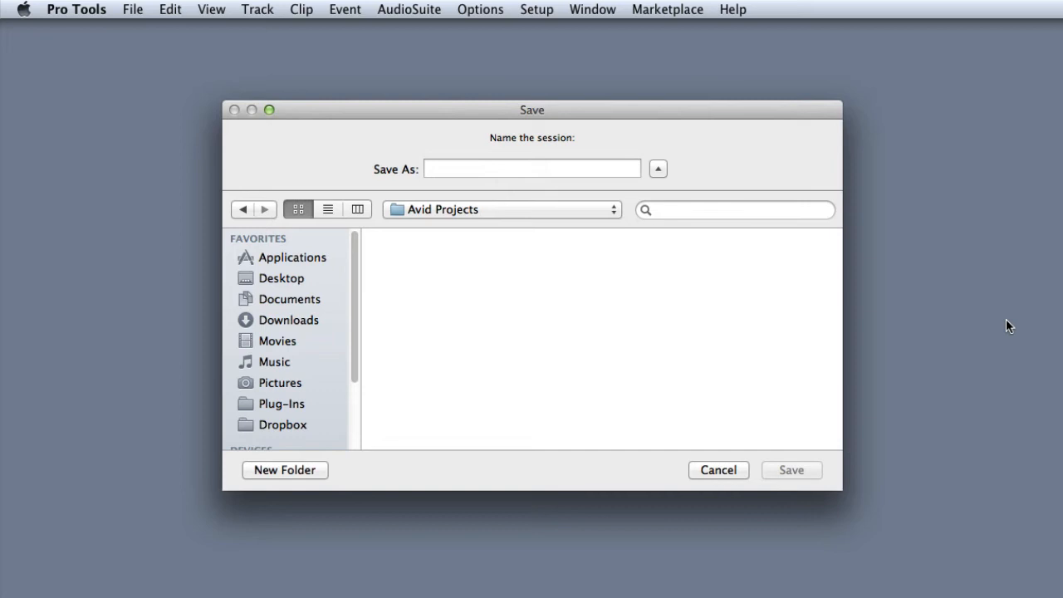
mouse_move(1023, 371)
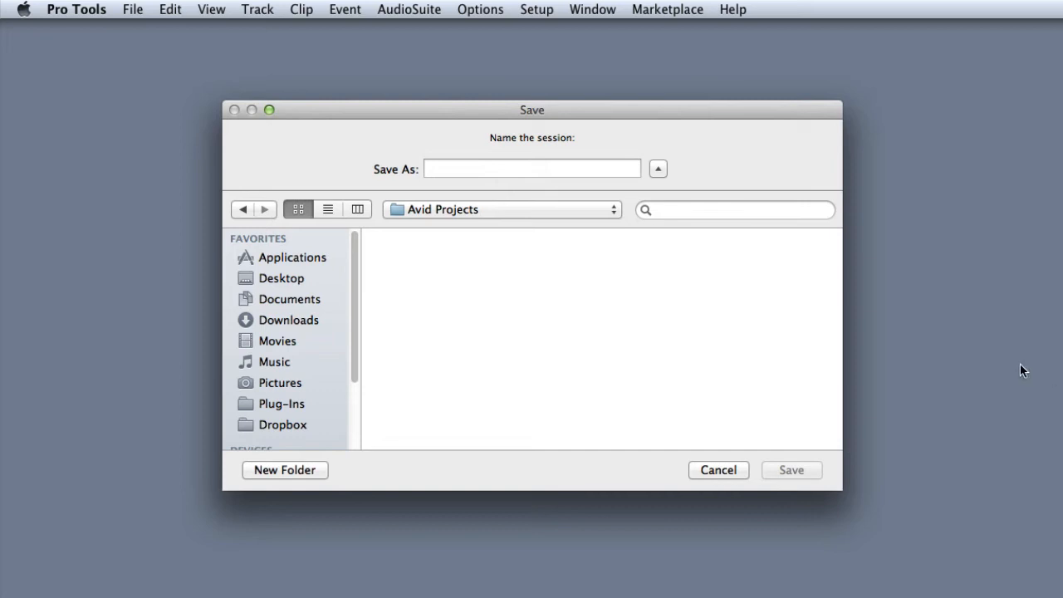
- Name the session 'MySession', save it in Avid Projects and look at the Track menu
left_click(532, 170)
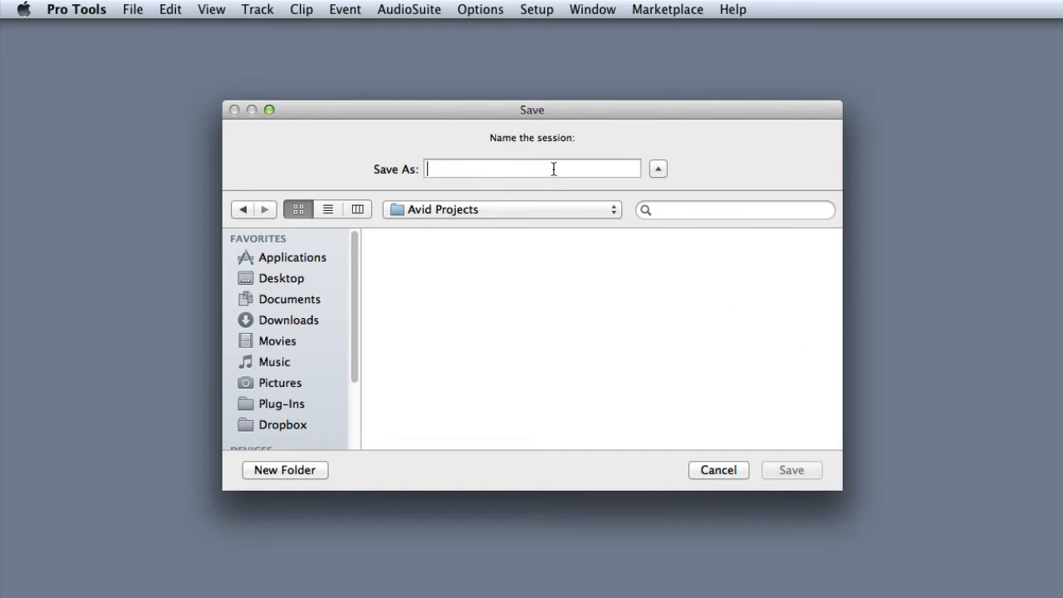
type("MySession")
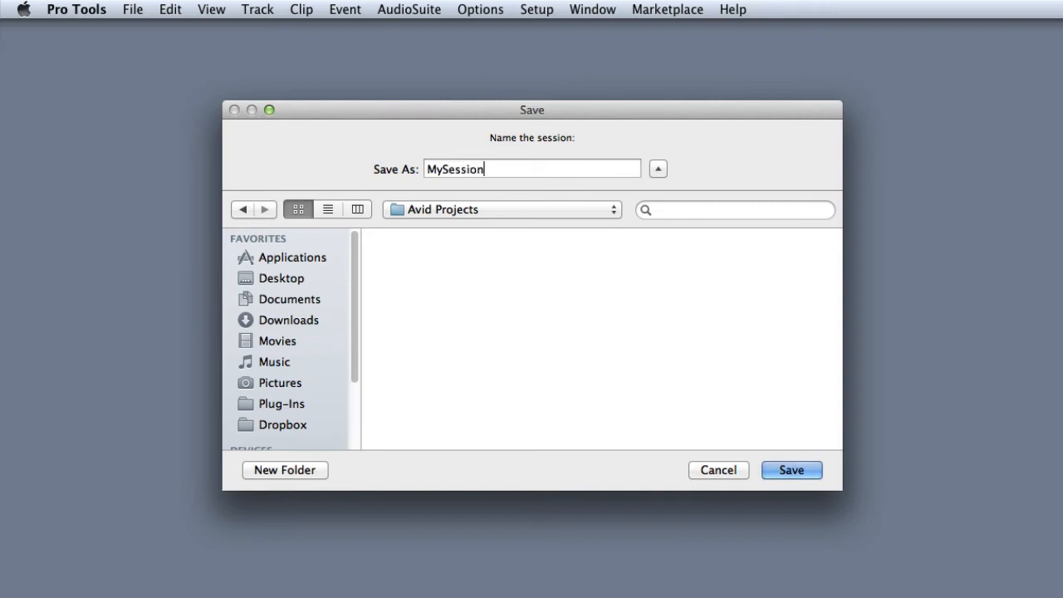
left_click(791, 470)
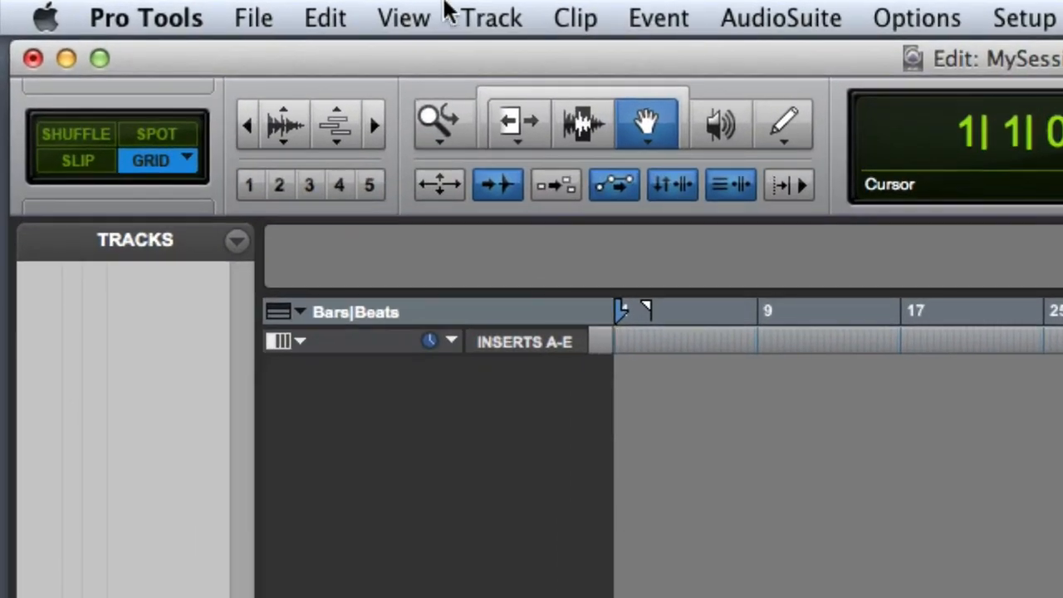
left_click(492, 16)
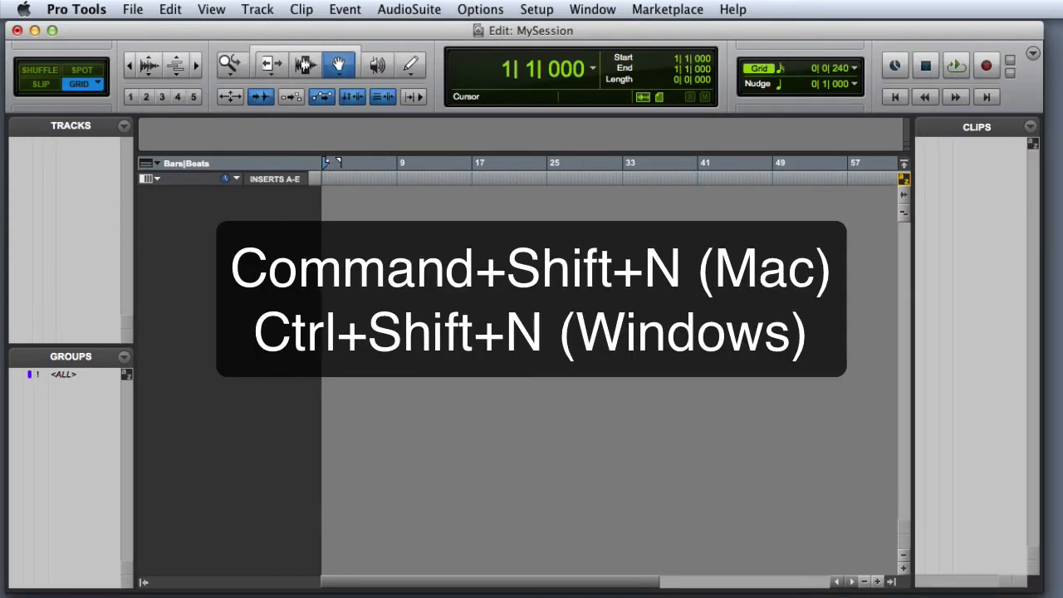
- Bring up the New Tracks dialog with Cmd+Shift+N
key("cmd+shift+n")
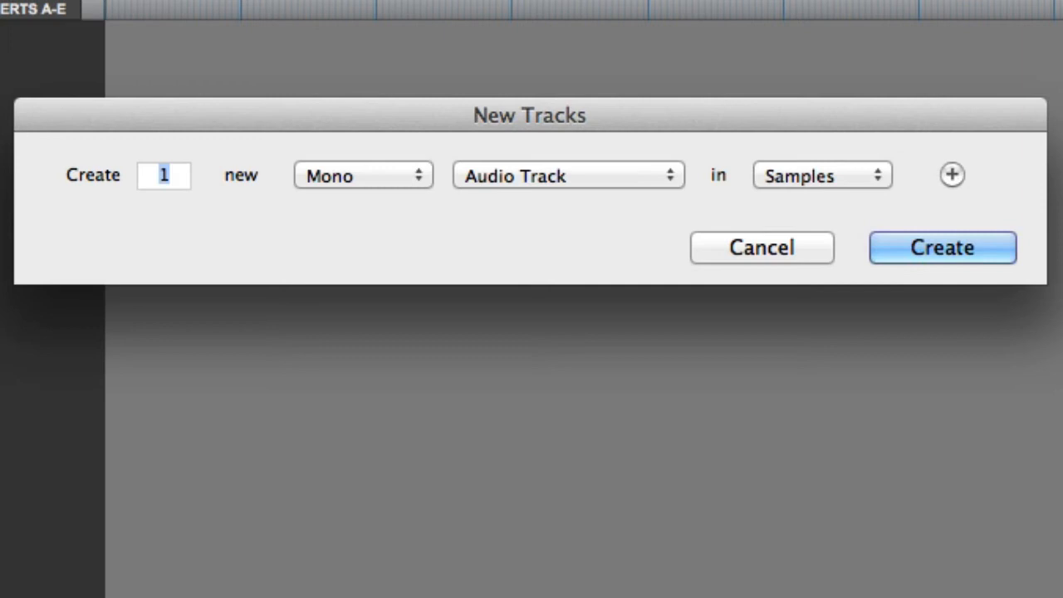
- Request 8 tracks, keep the Mono format and review the track type choices
type("8")
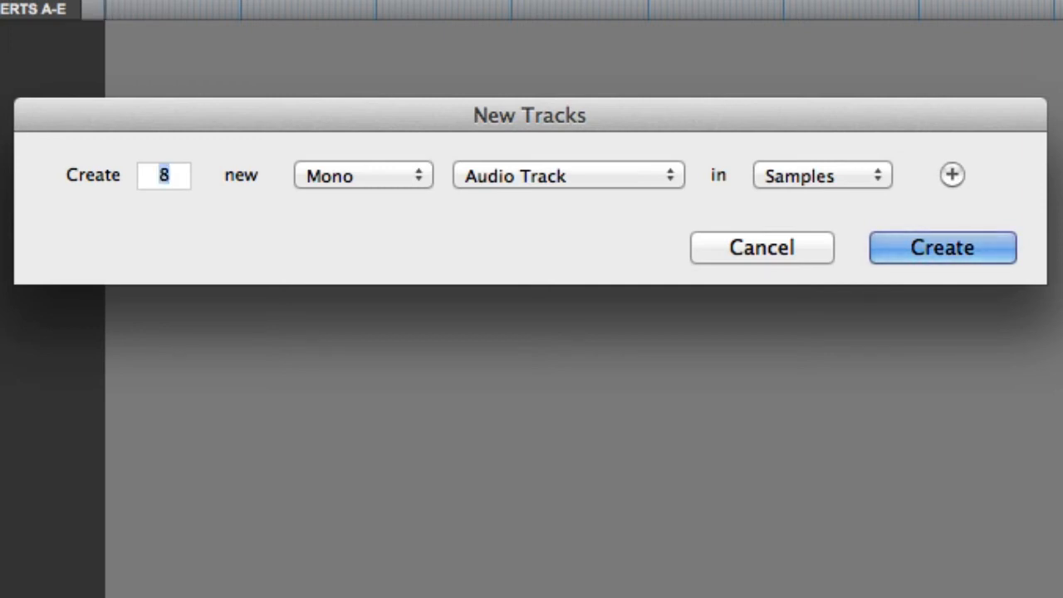
left_click(362, 176)
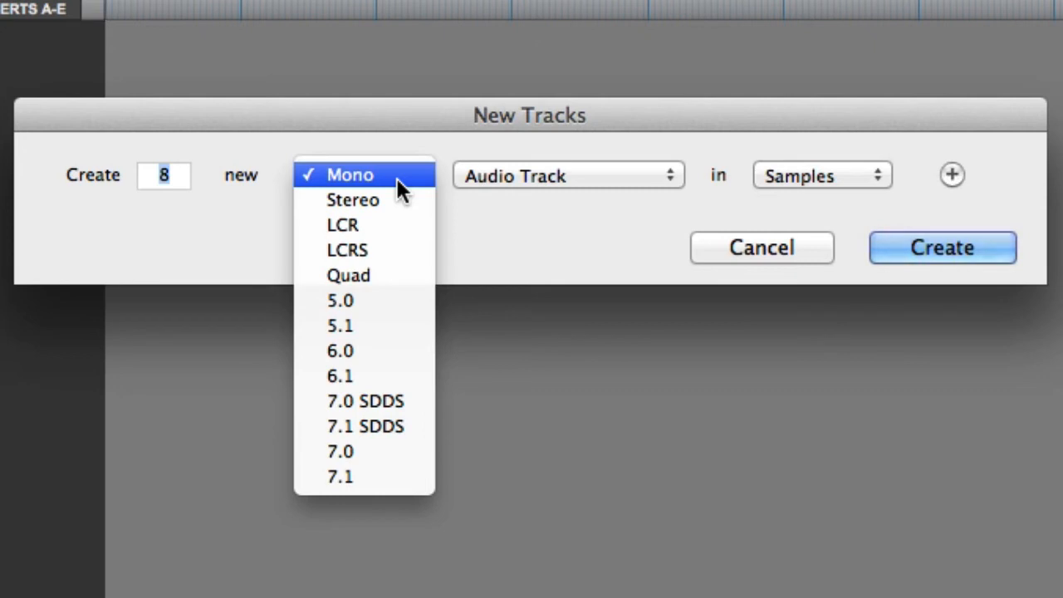
left_click(348, 174)
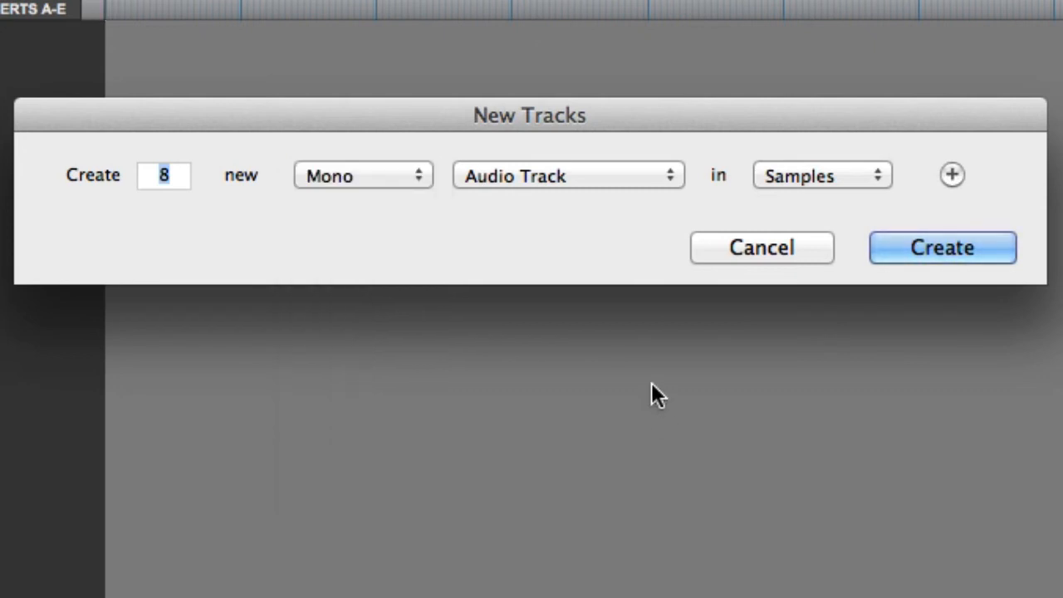
left_click(569, 176)
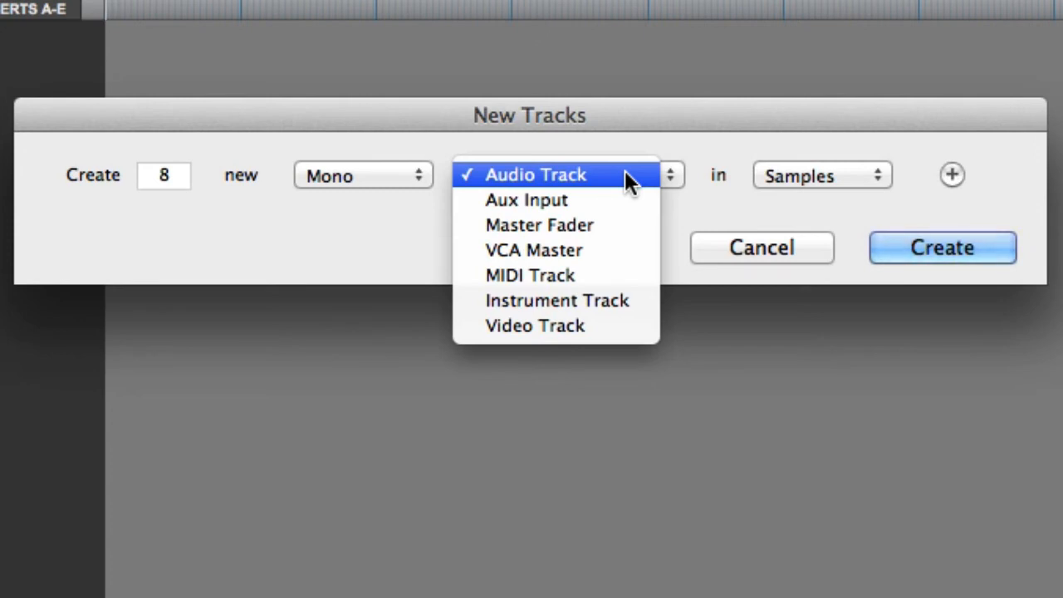
mouse_move(623, 212)
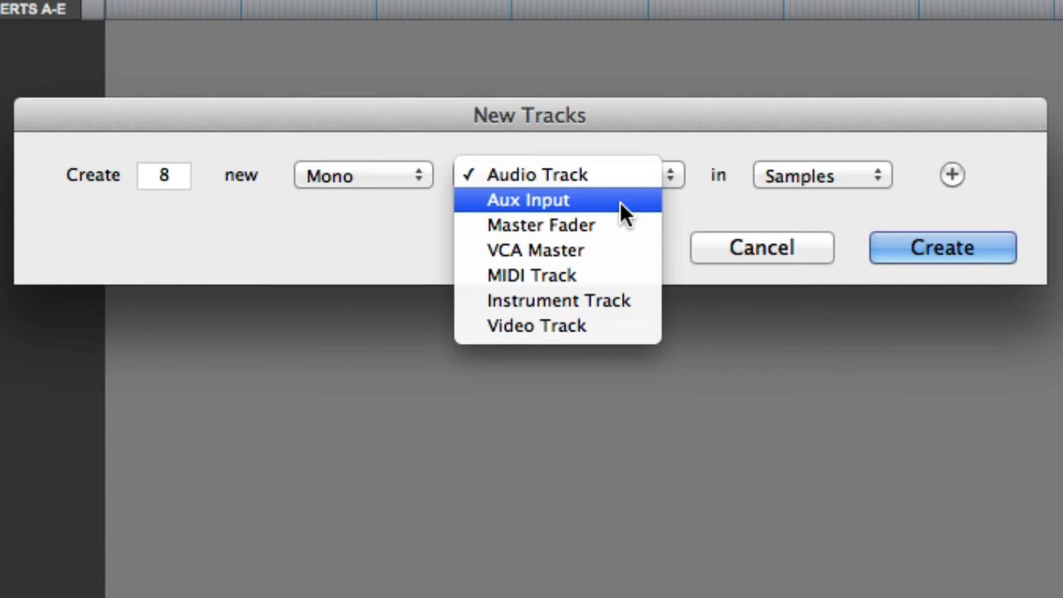
mouse_move(615, 226)
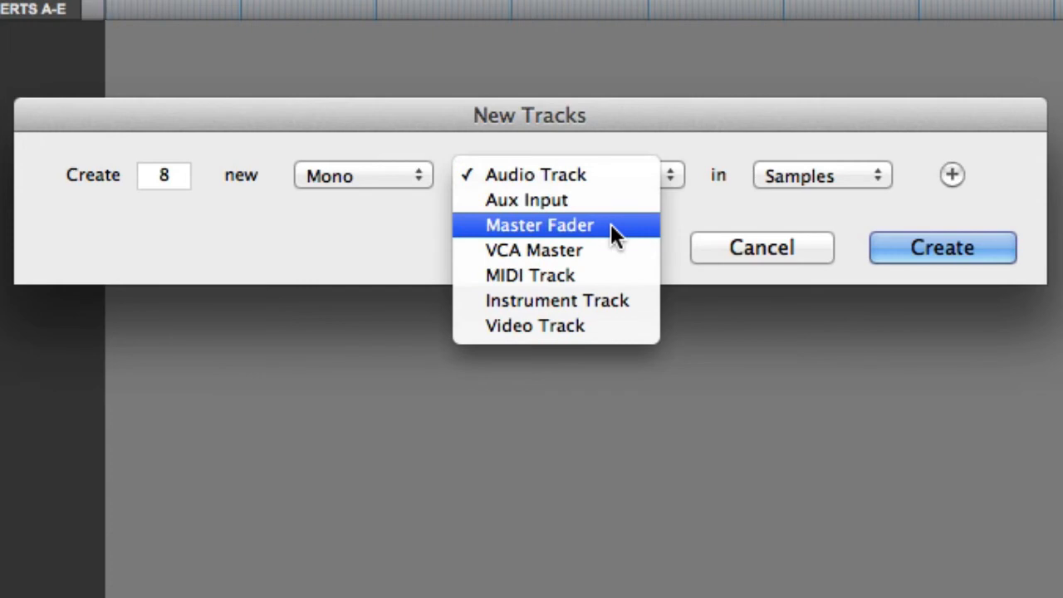
mouse_move(618, 258)
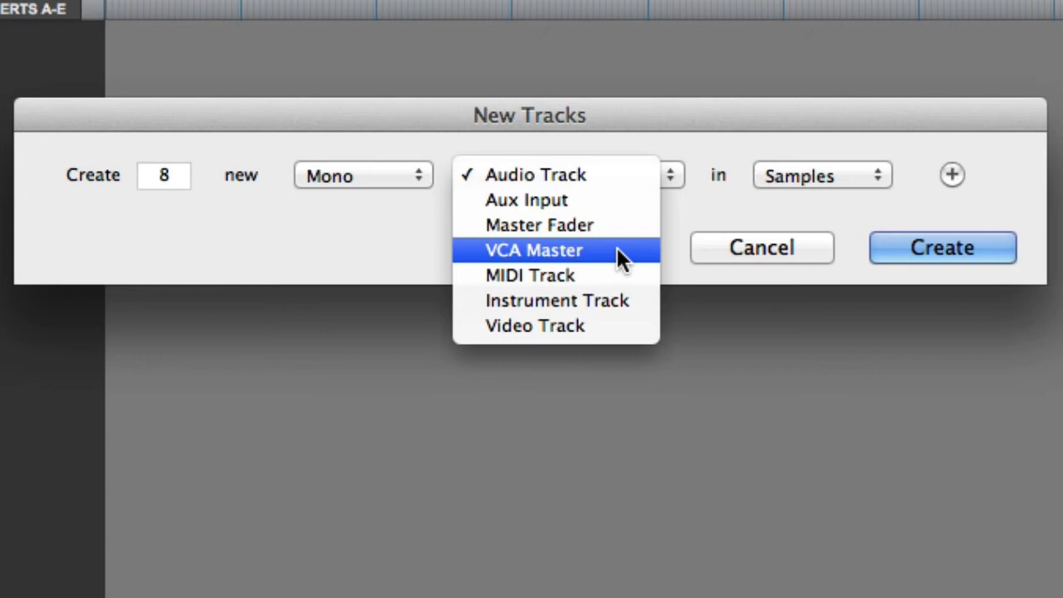
mouse_move(634, 282)
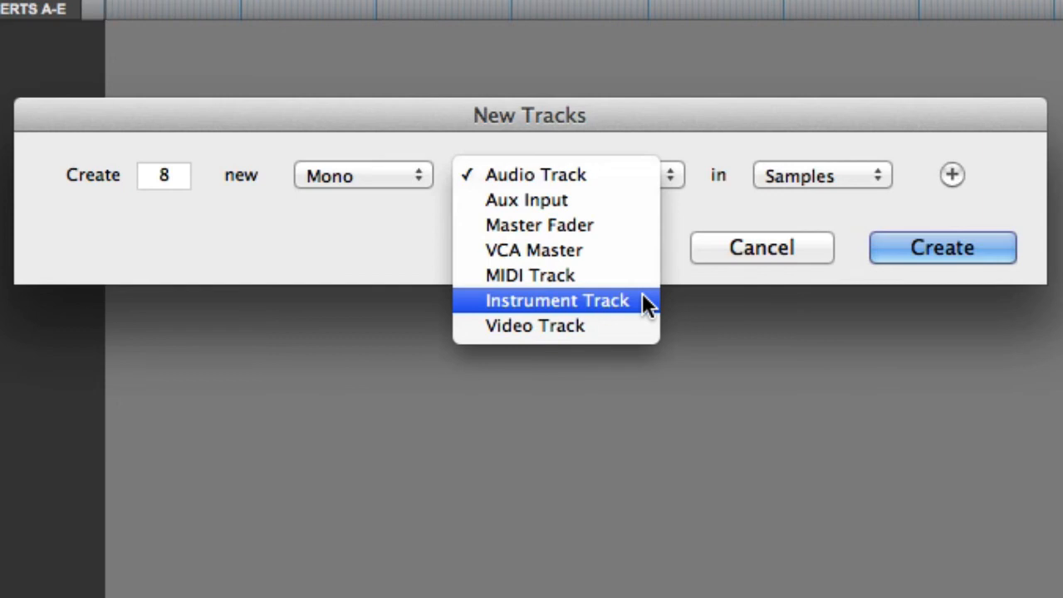
mouse_move(639, 333)
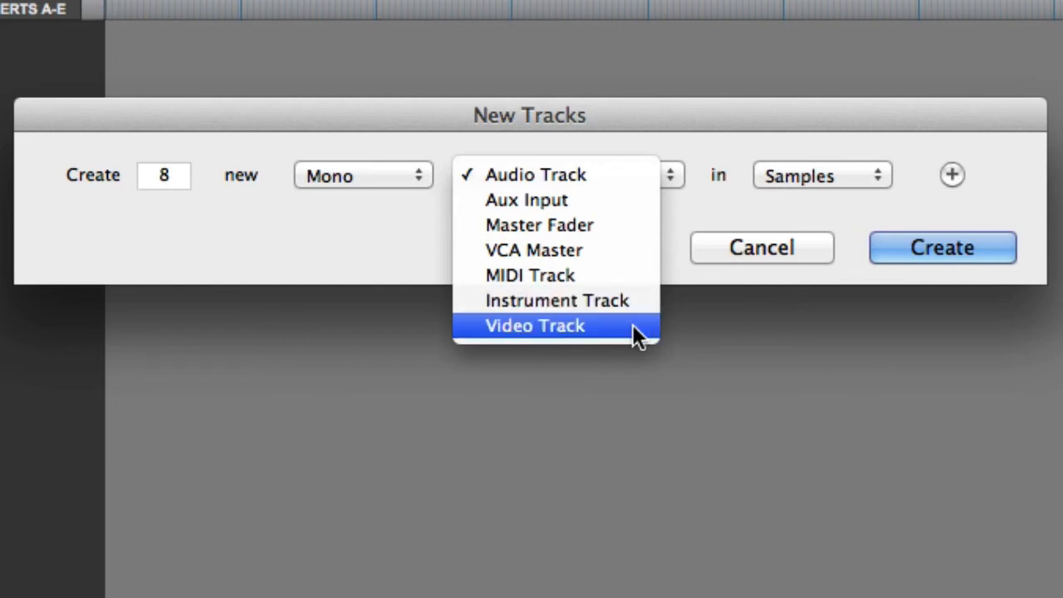
- Keep Audio Track type and Samples timebase so Audio 1 through Audio 8 are created
left_click(535, 174)
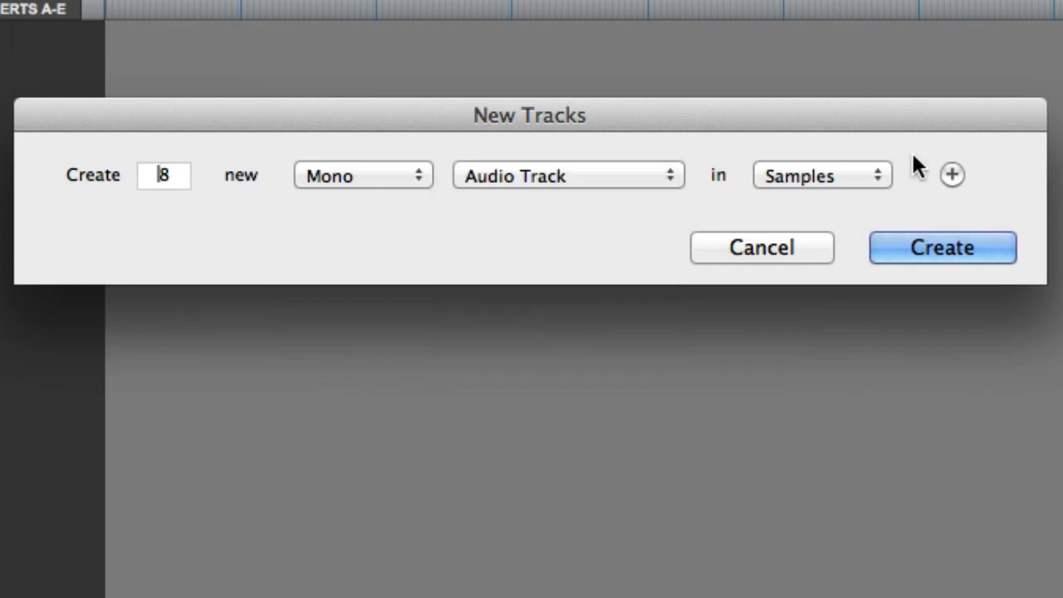
left_click(820, 176)
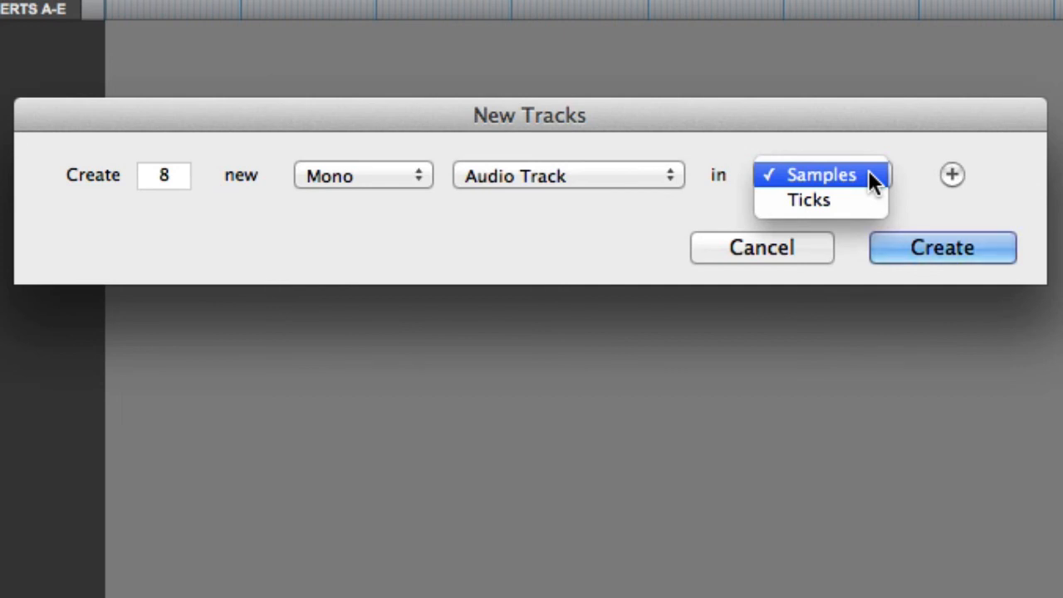
left_click(942, 247)
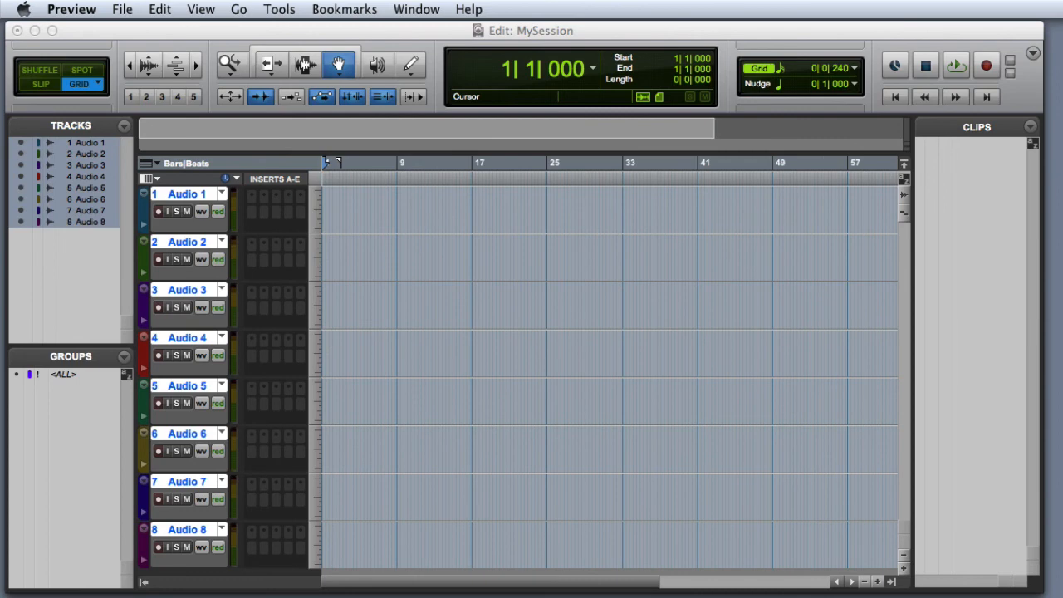
- Rename Audio 1 to 'Kick', move to the next track name and reopen Kick's naming field
double_click(186, 193)
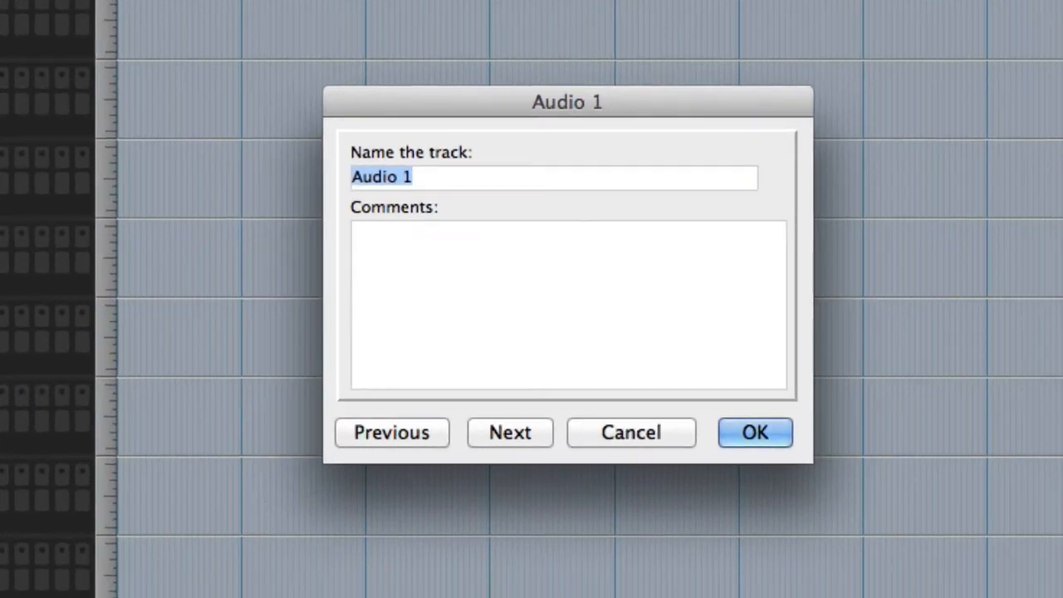
type("Ki")
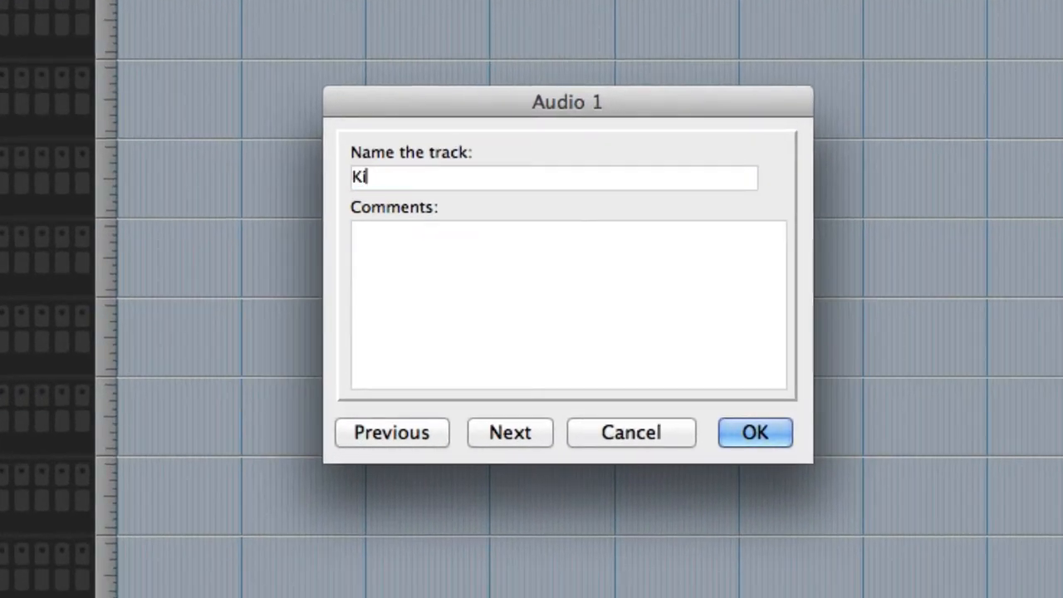
type("ck")
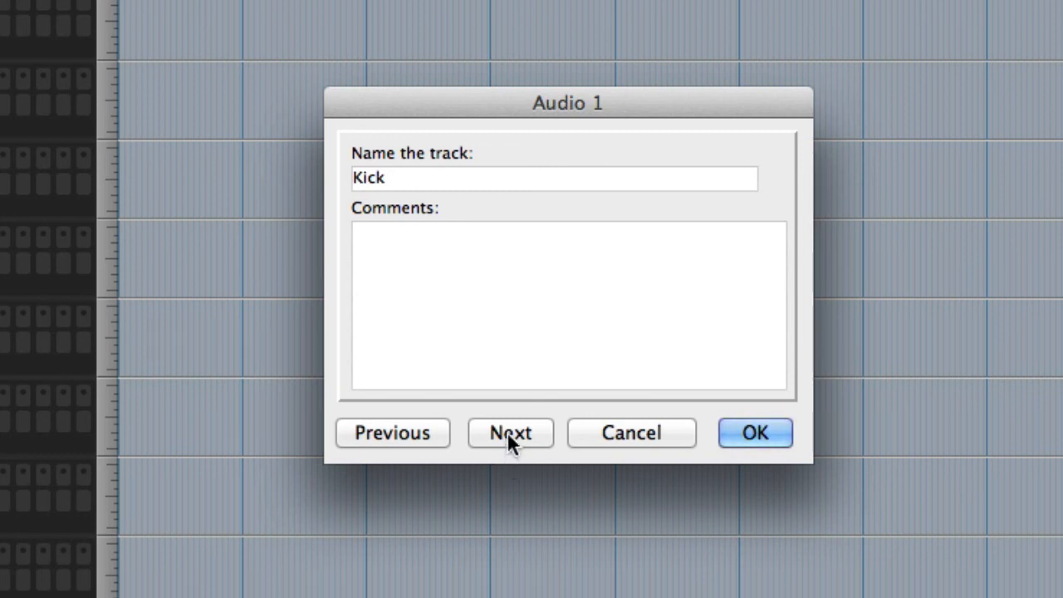
left_click(510, 432)
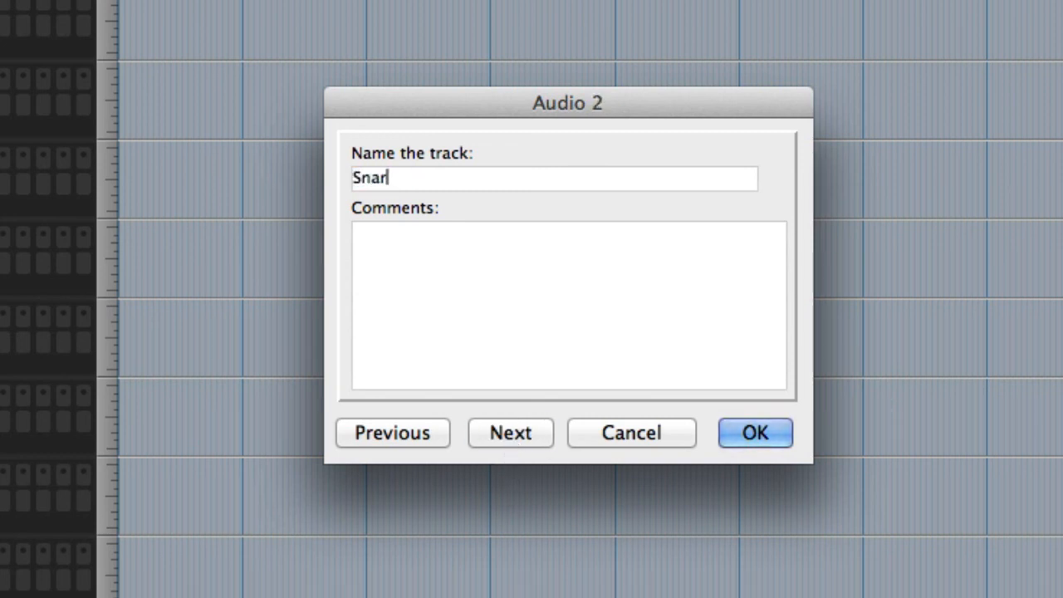
type("e")
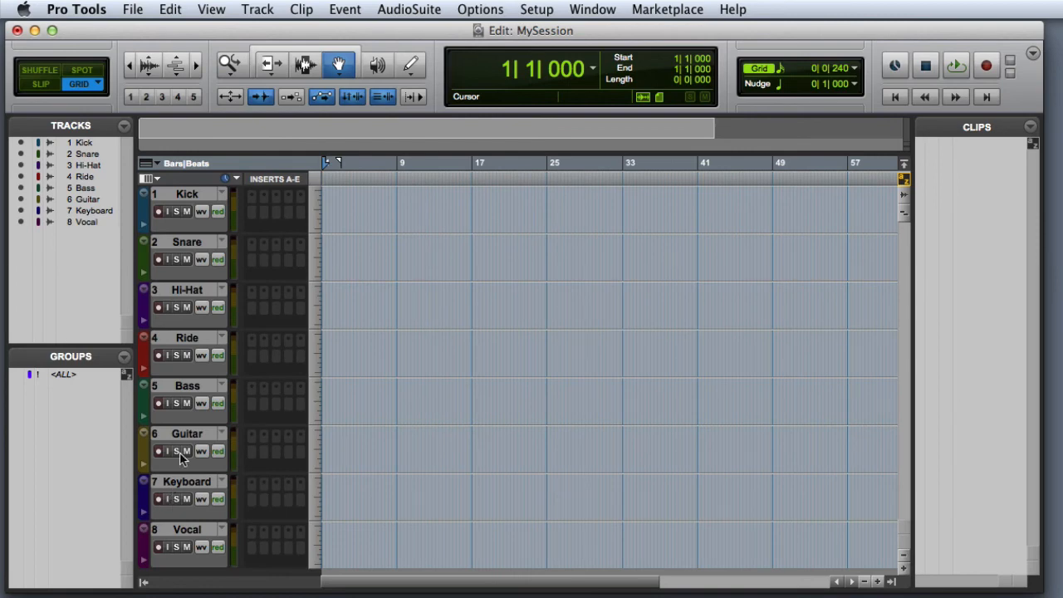
double_click(187, 192)
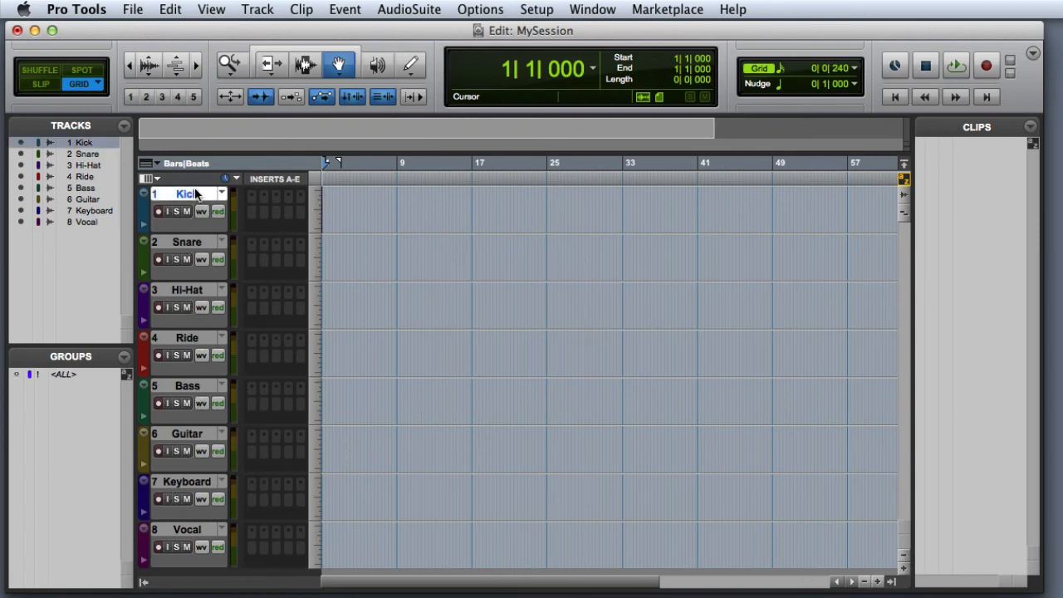